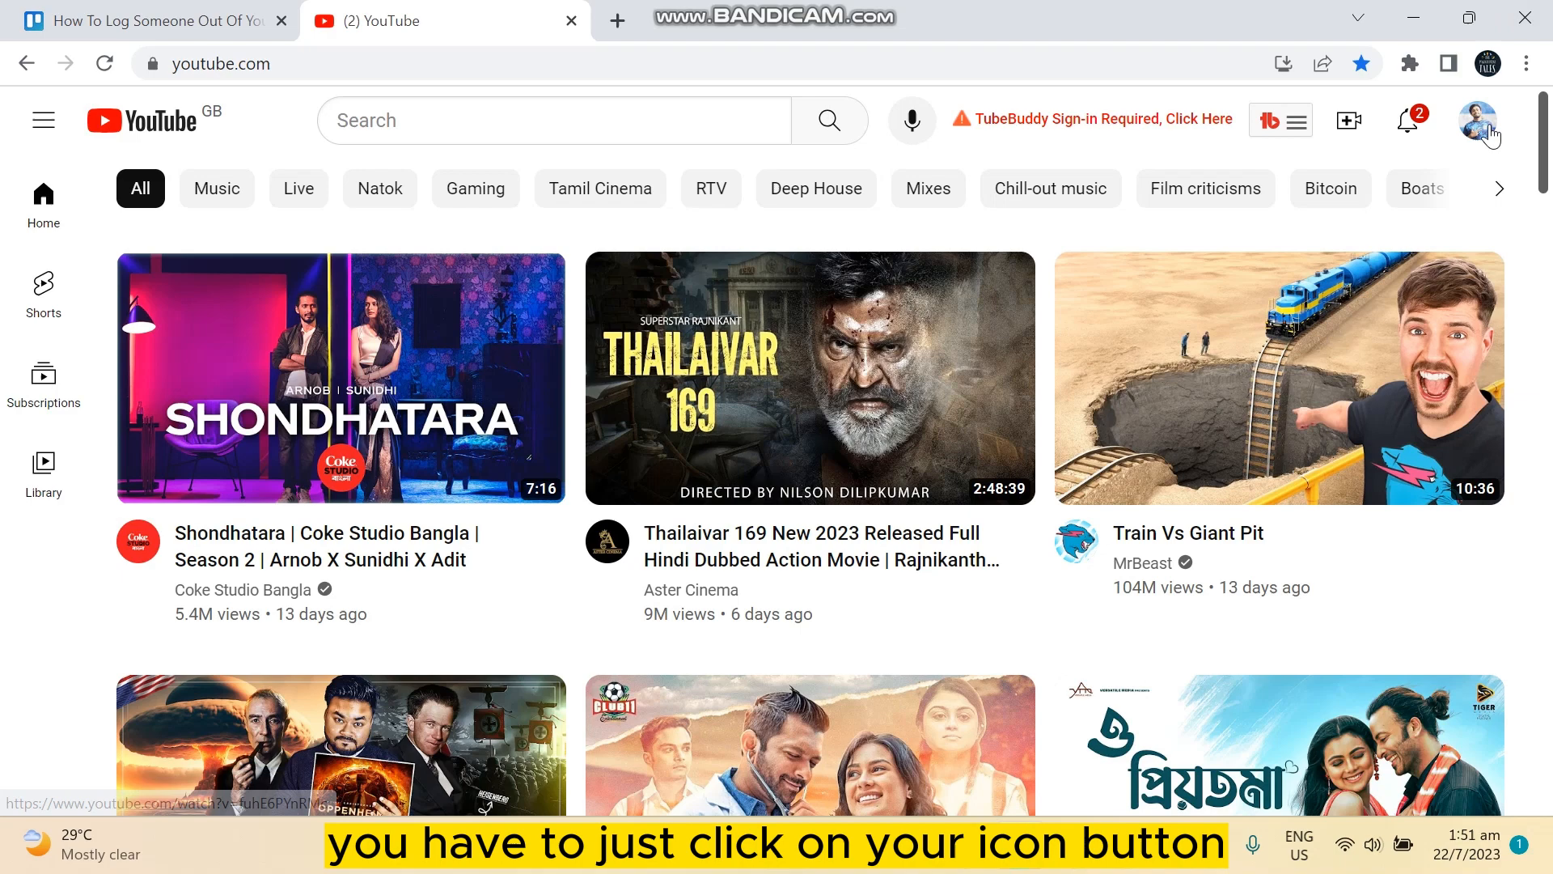
Step: From the YouTube profile avatar menu, open 'Manage your Google Account'
click(1479, 121)
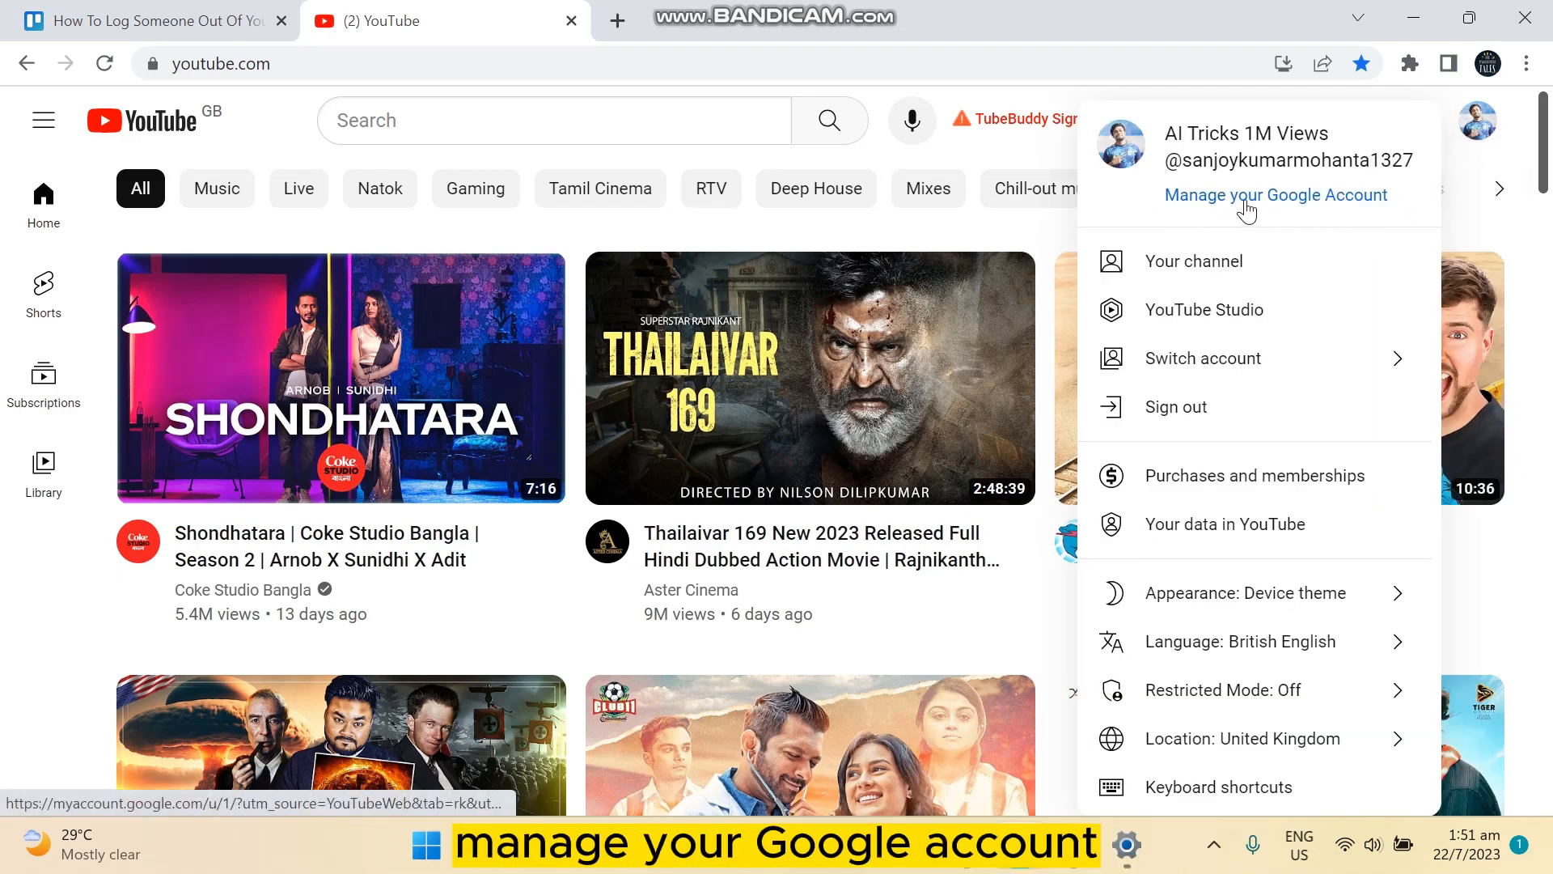
click(1276, 195)
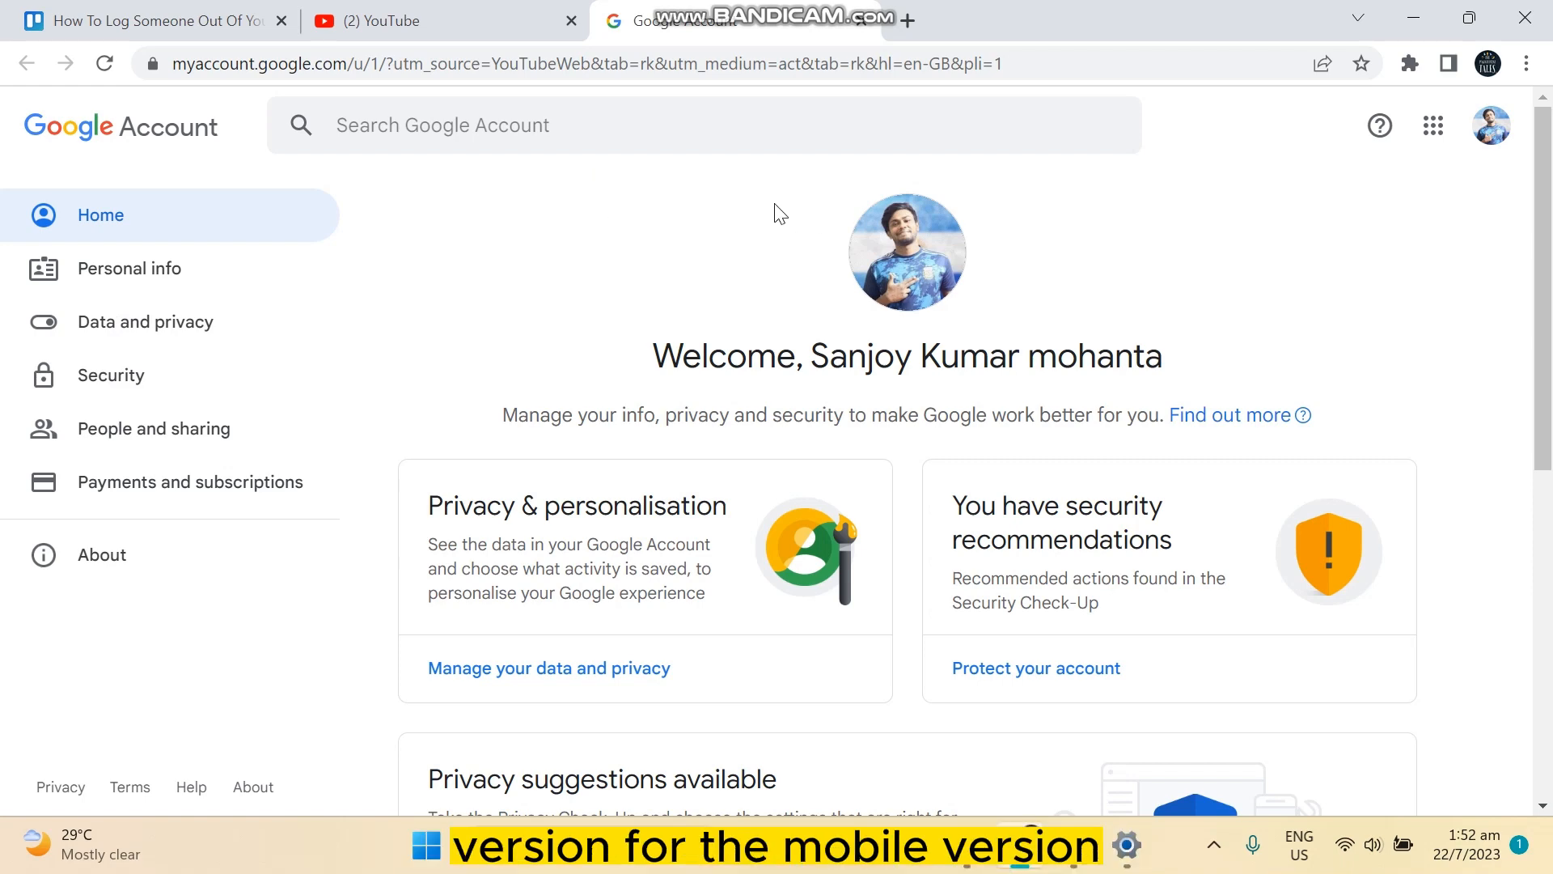
mouse_move(146, 327)
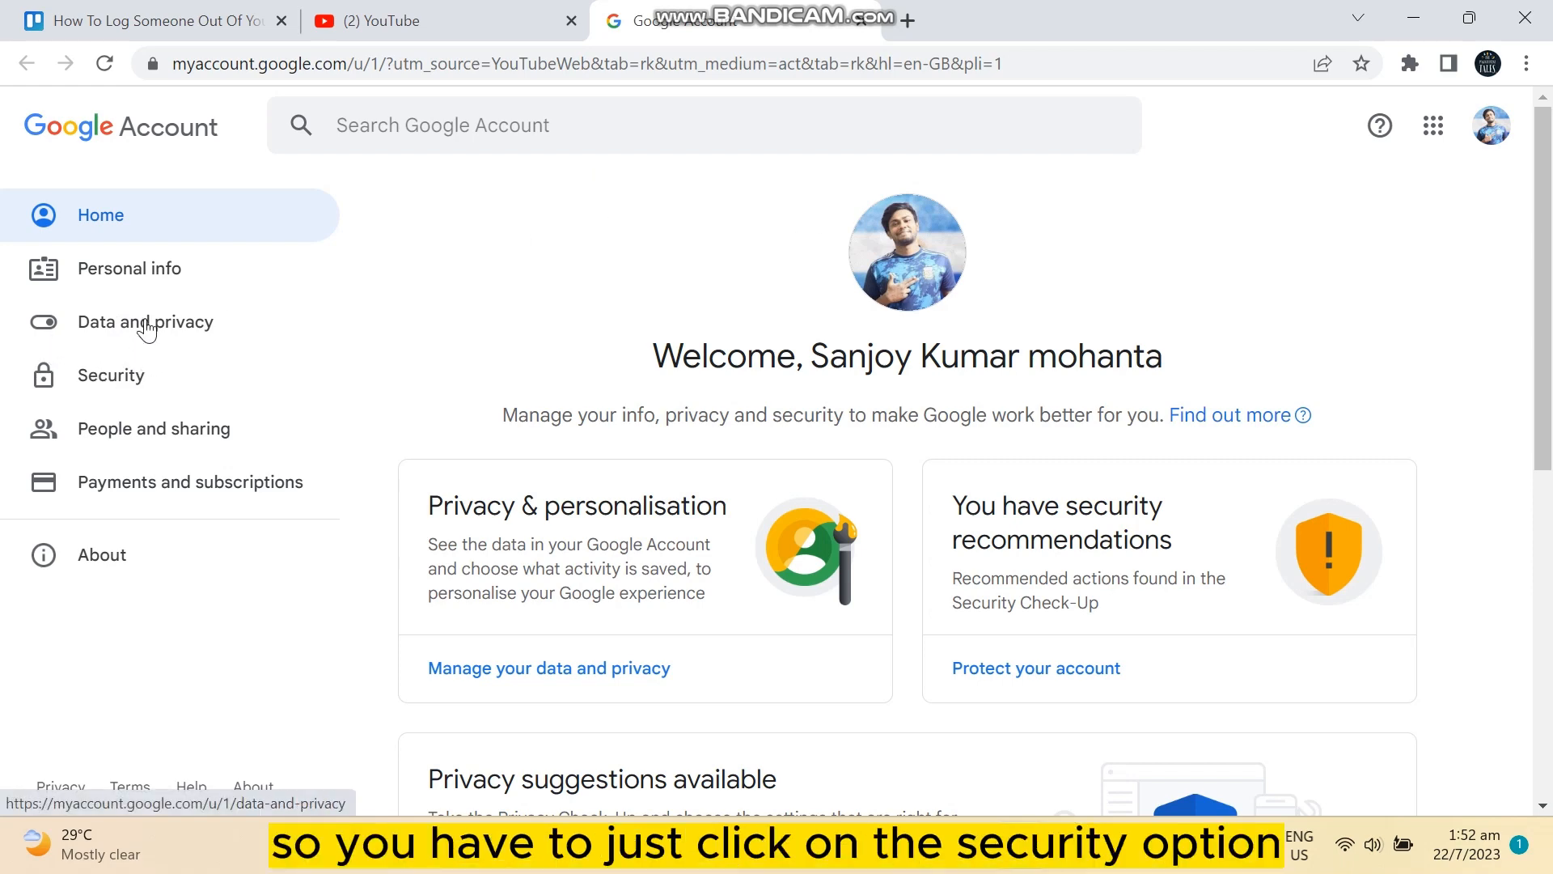
Step: Go to the Security page from the Google Account sidebar
click(110, 375)
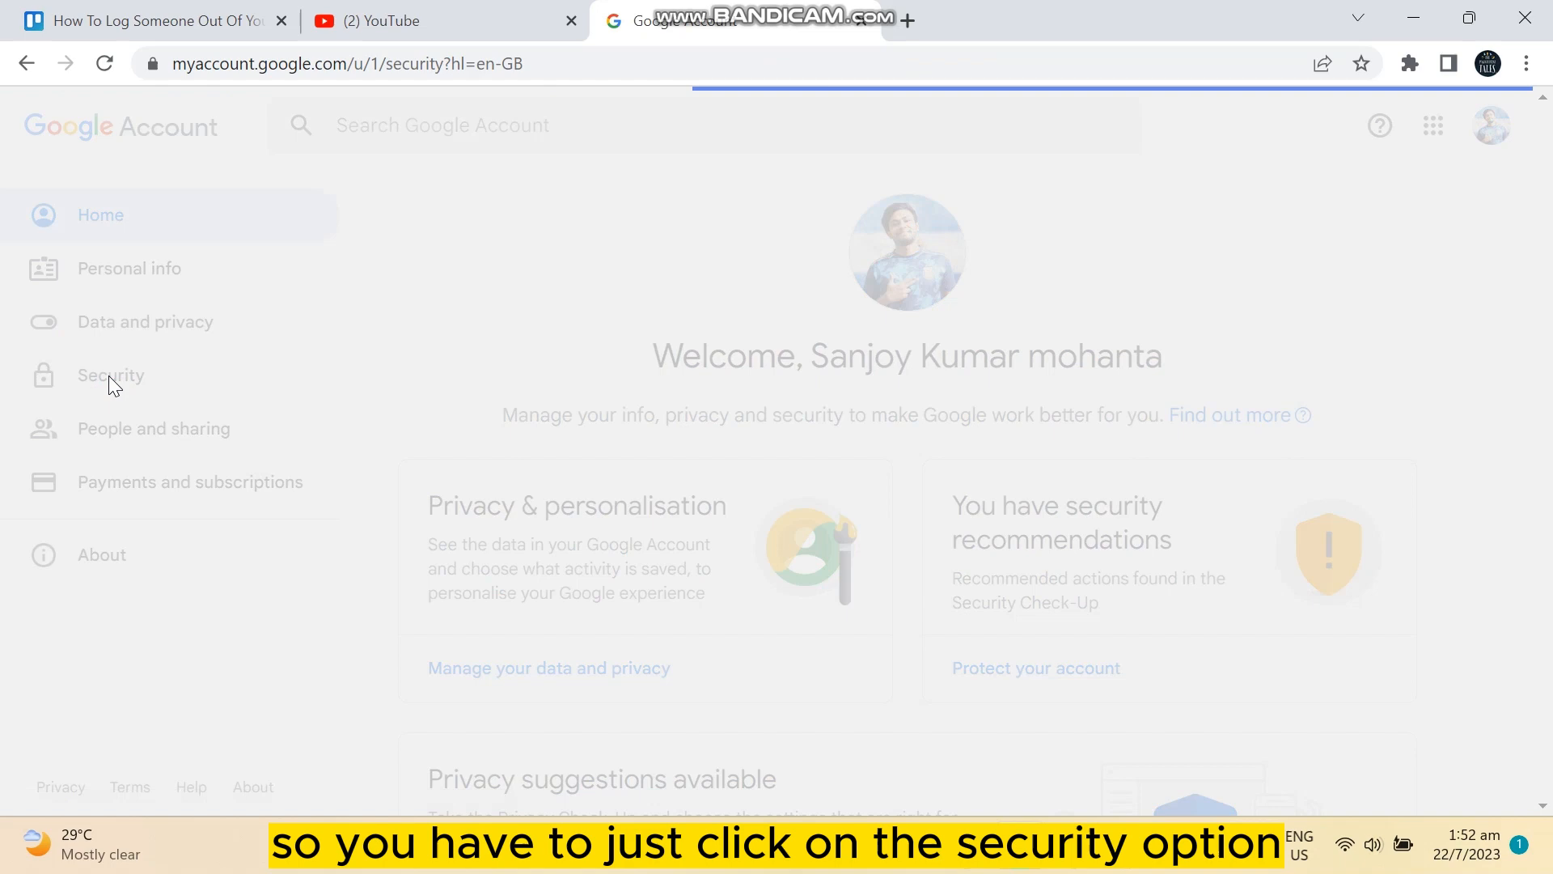
Step: Scroll to the 'Your devices' section and choose 'Manage all devices'
click(111, 374)
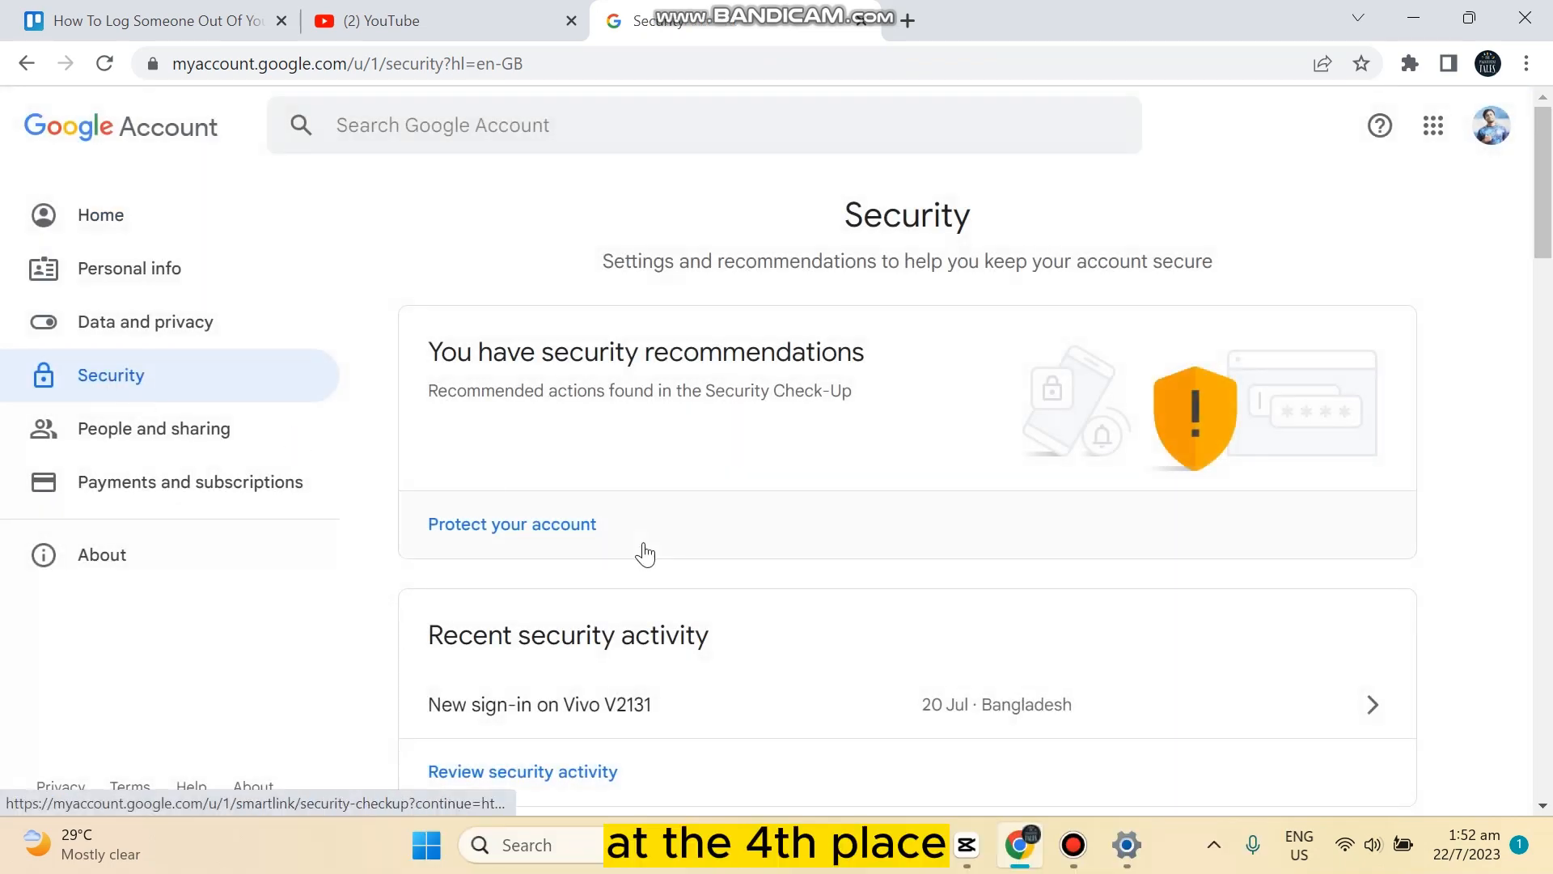
scroll(down, 3)
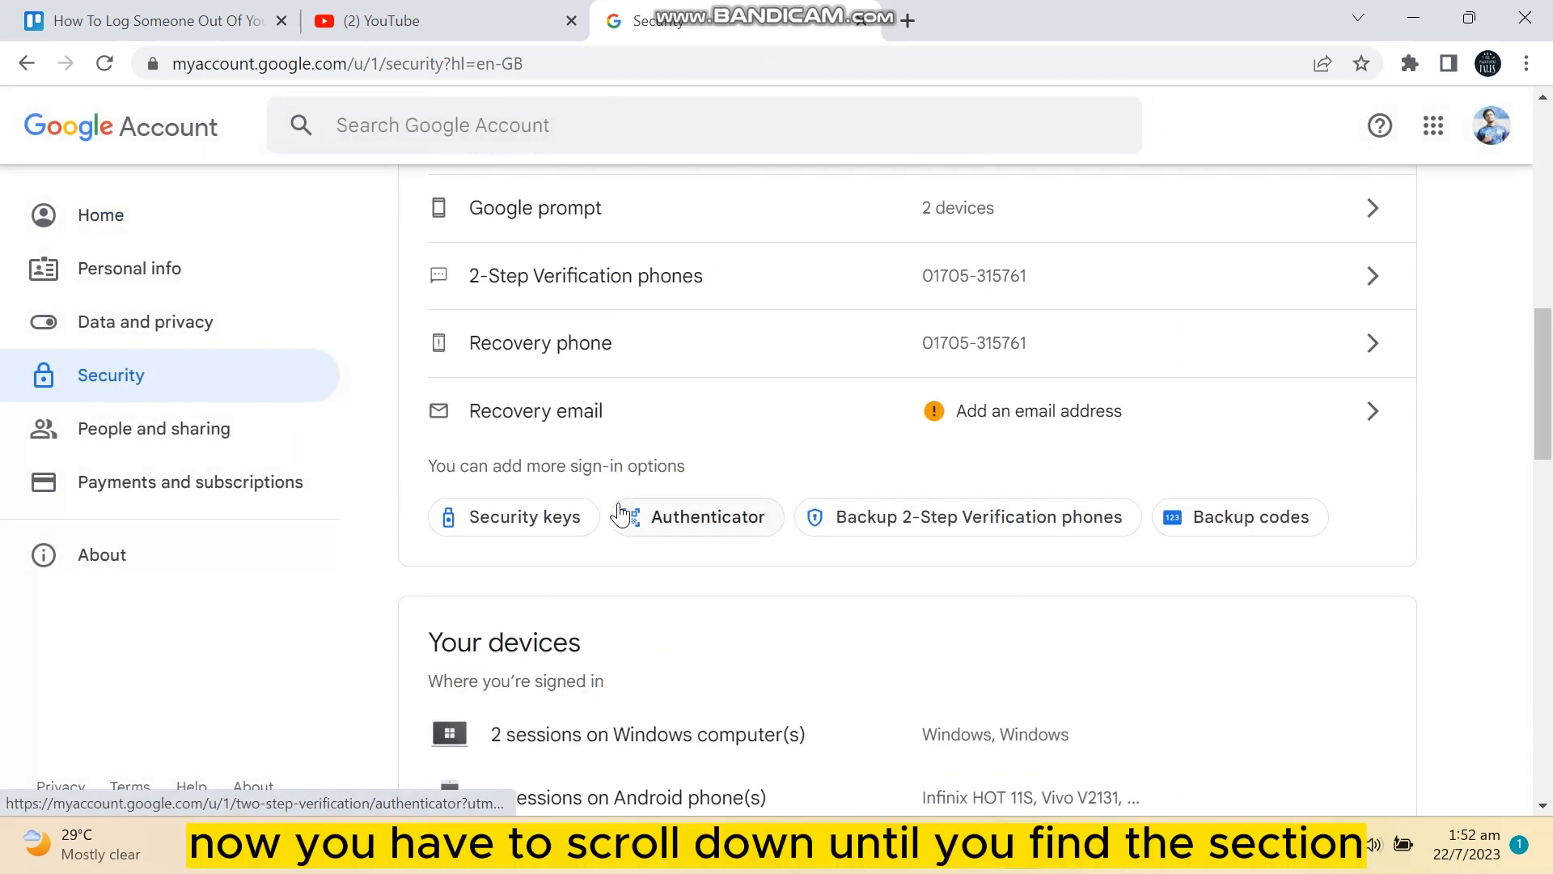
scroll(down, 3)
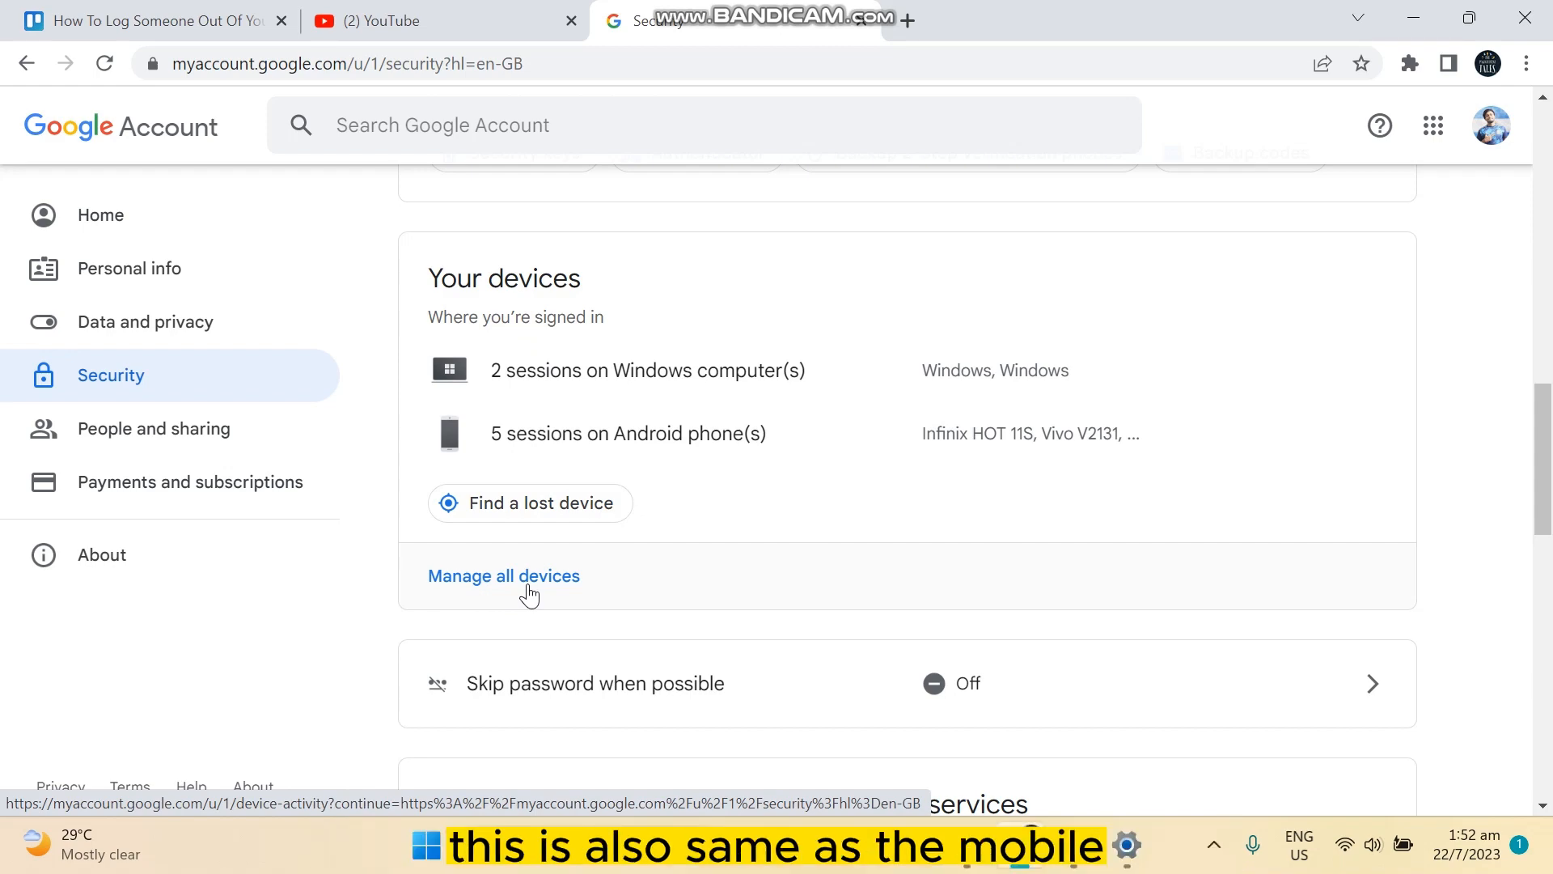
click(503, 575)
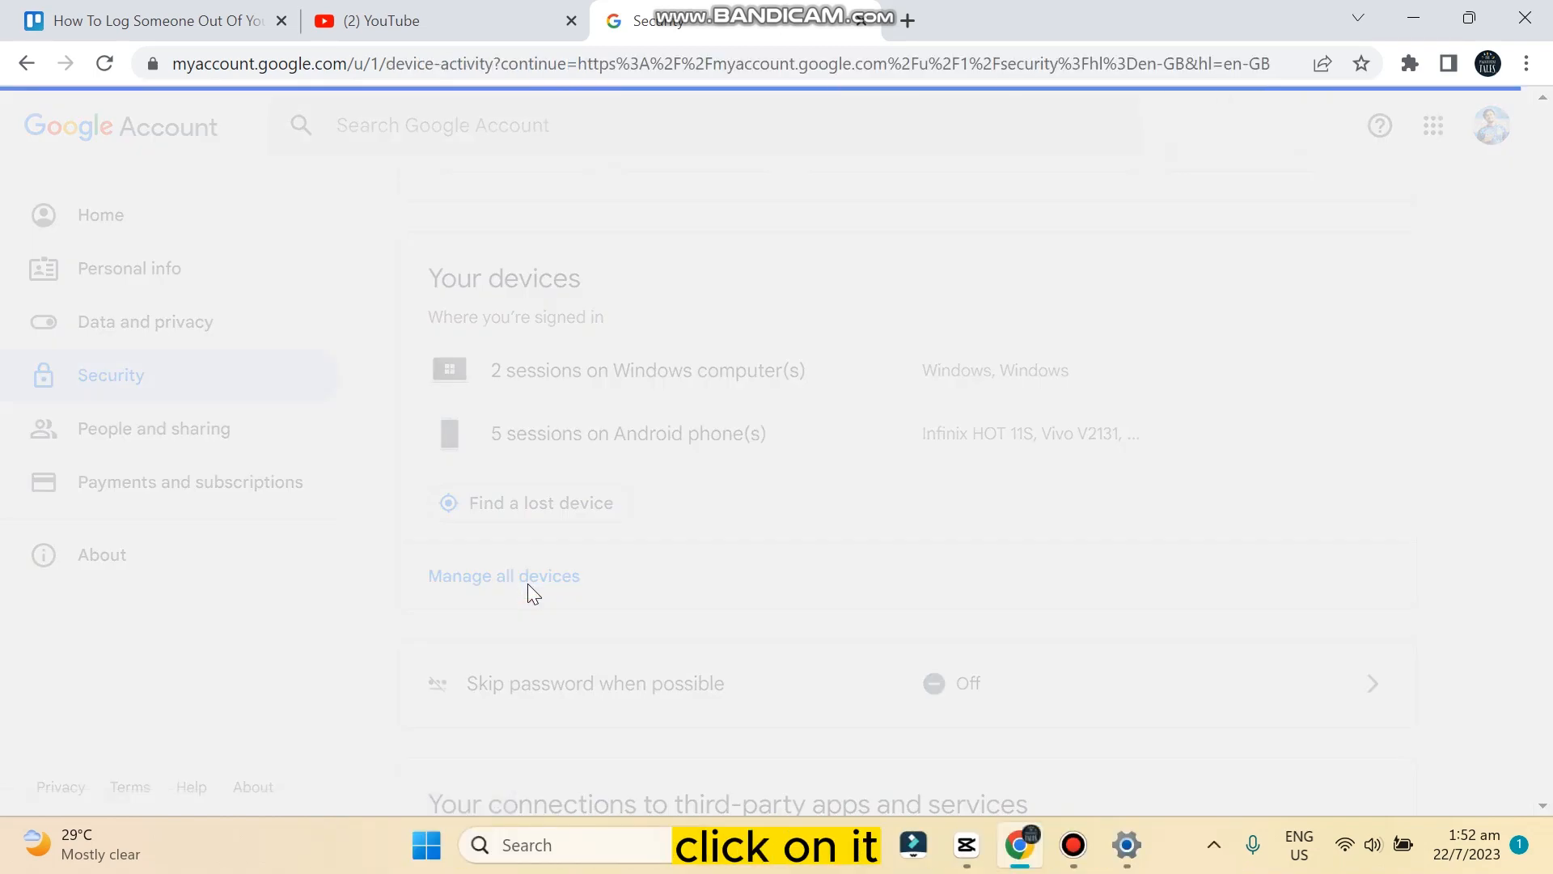
Step: Find the Vivo V2131 under Android phones and open its details
click(503, 575)
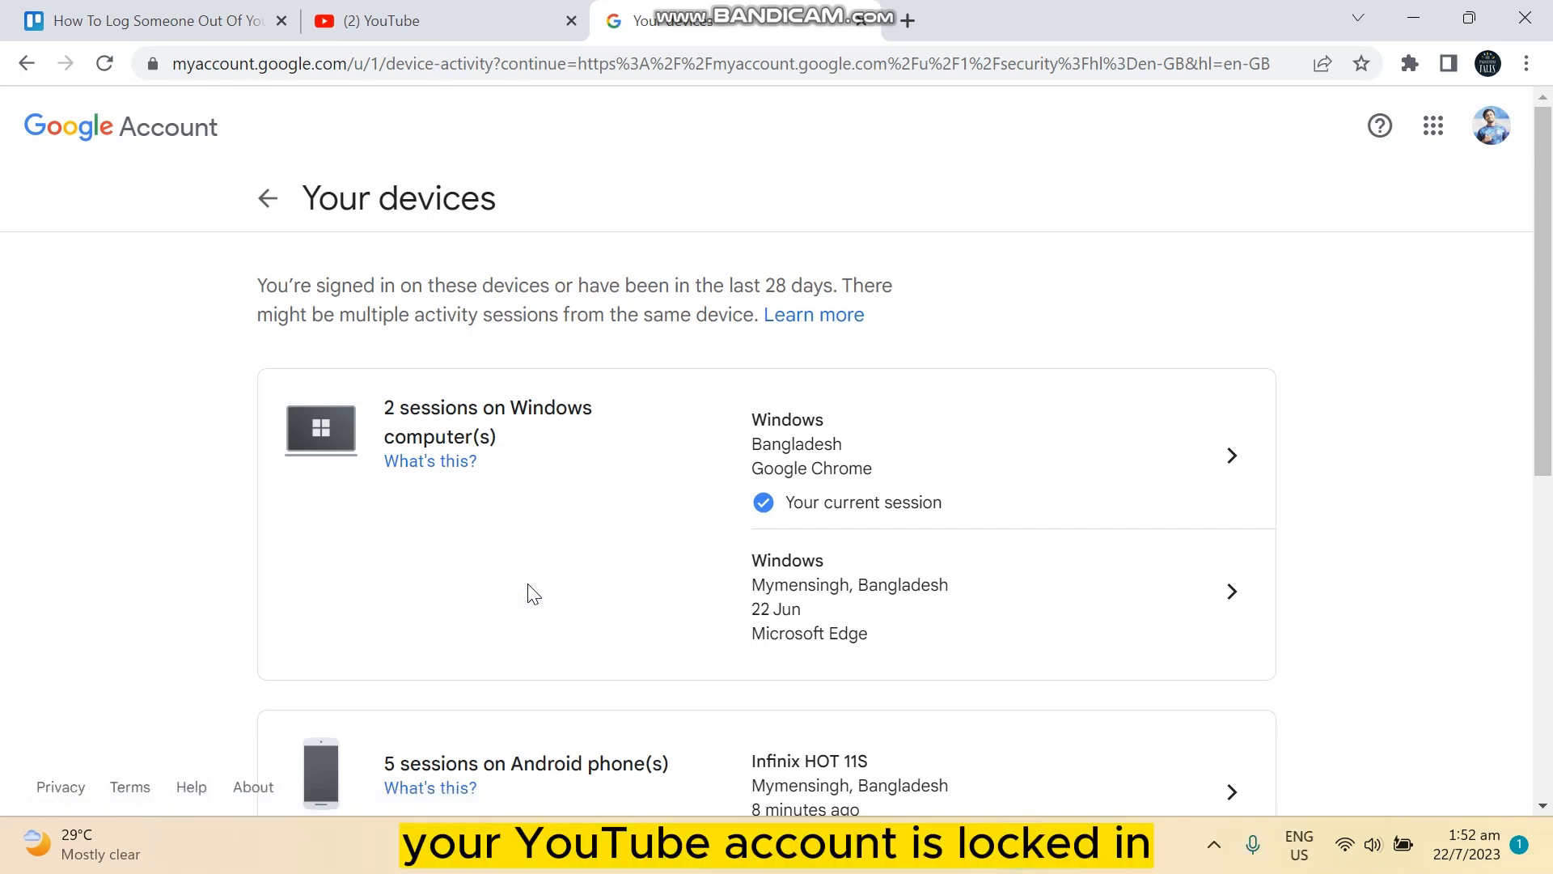
scroll(down, 3)
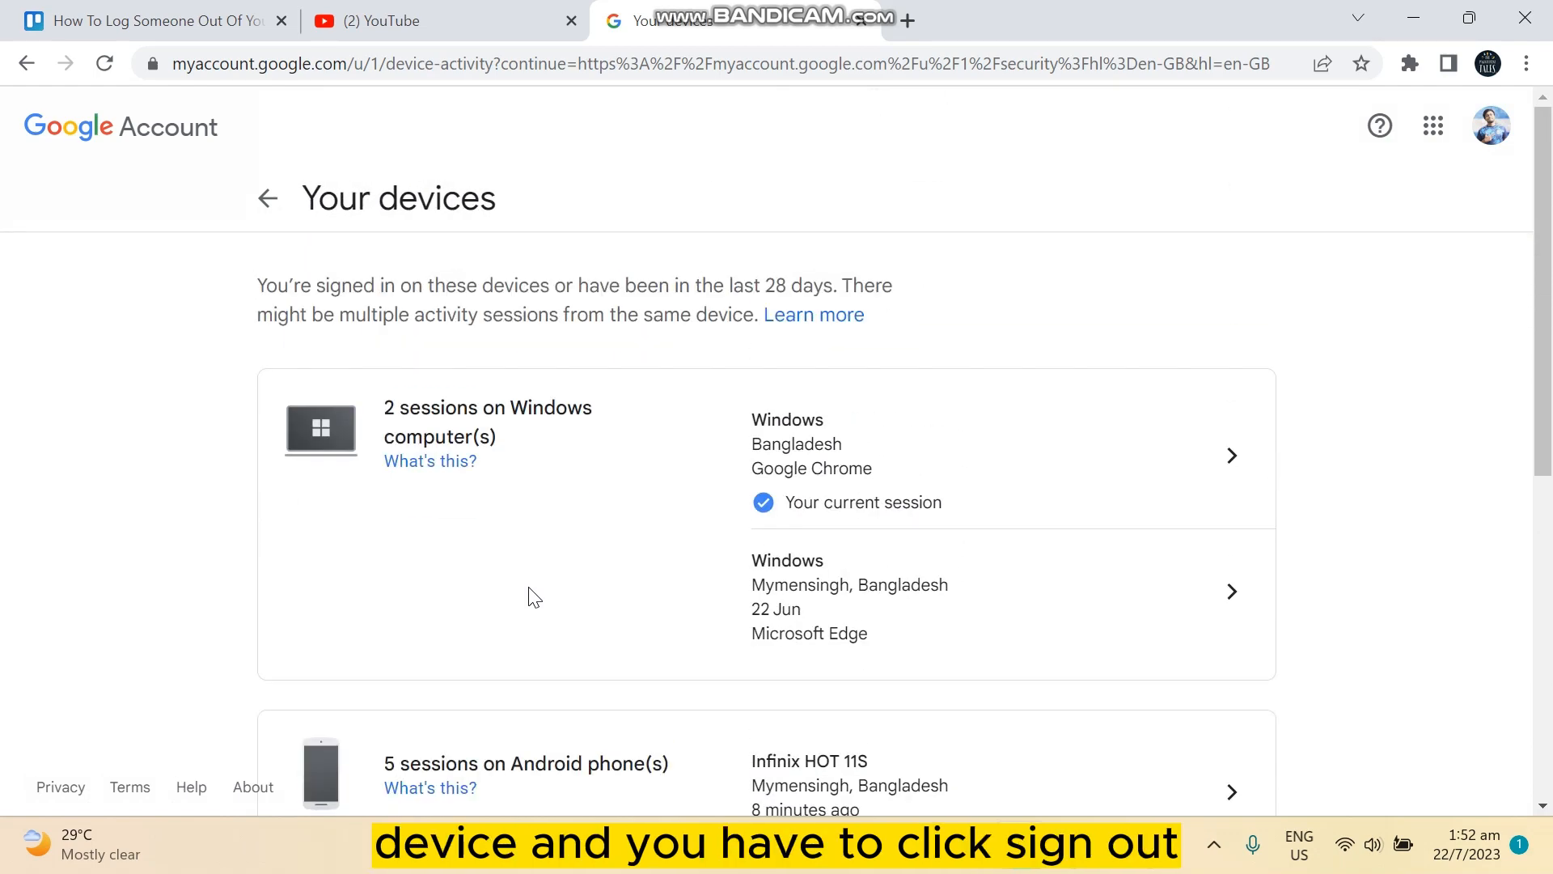
scroll(down, 3)
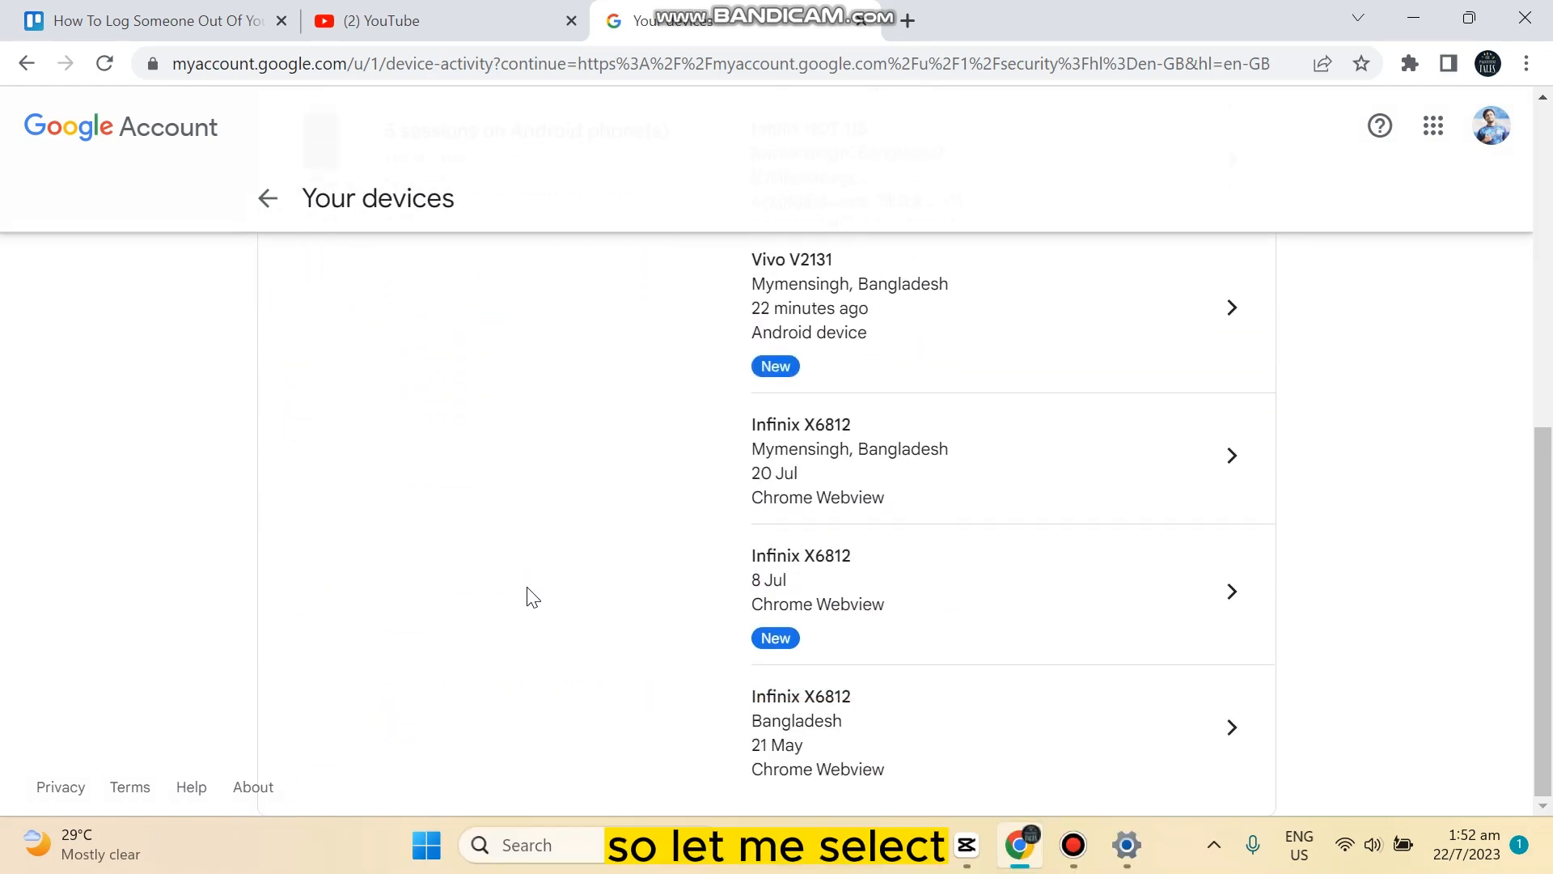
mouse_move(874, 609)
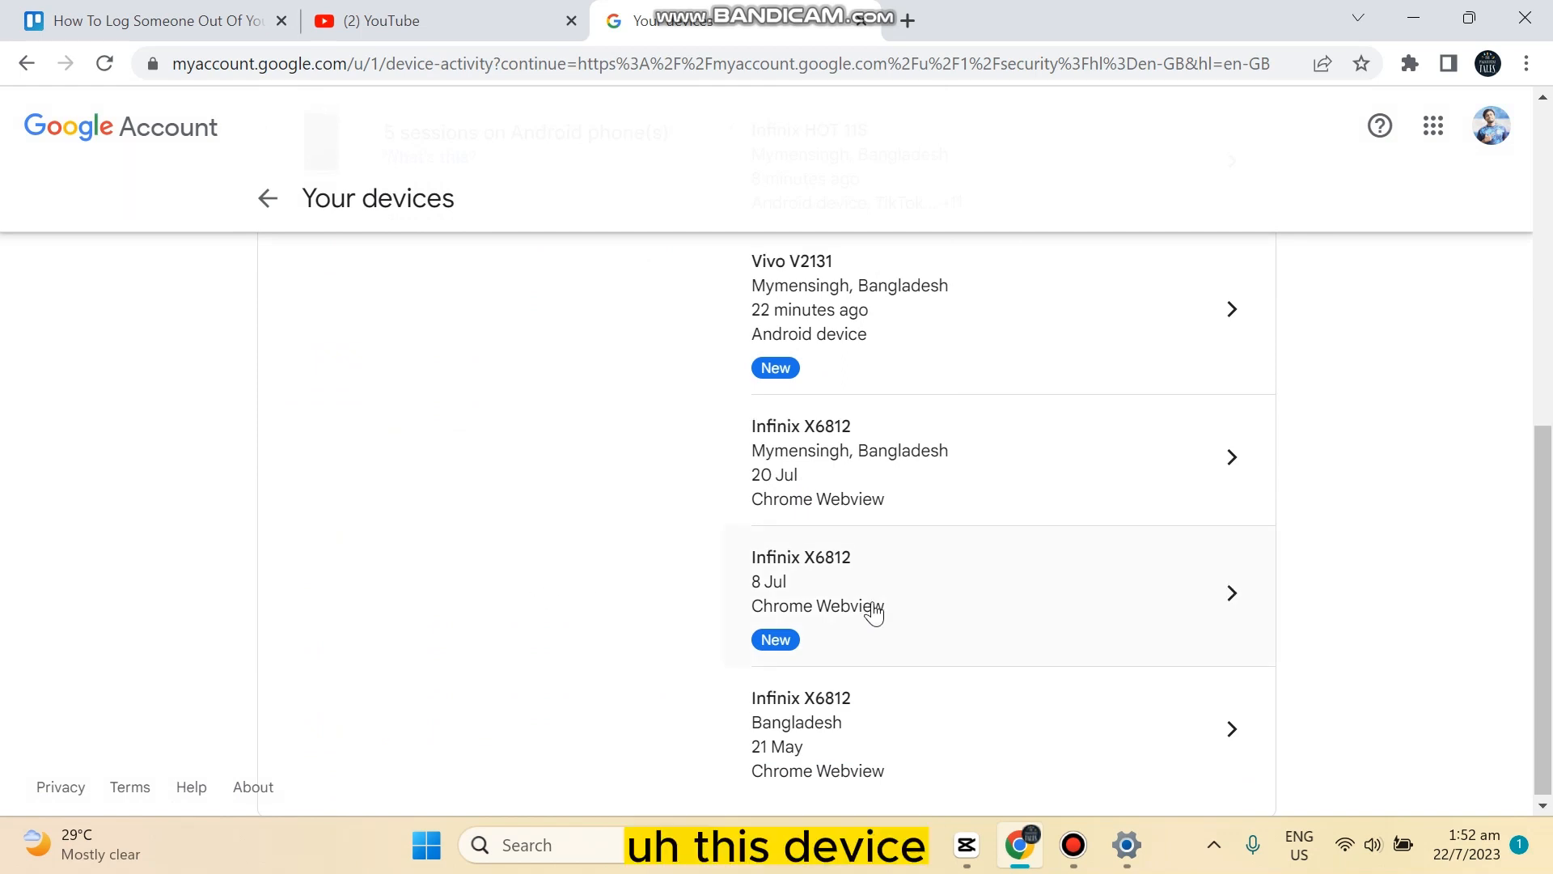
scroll(up, 3)
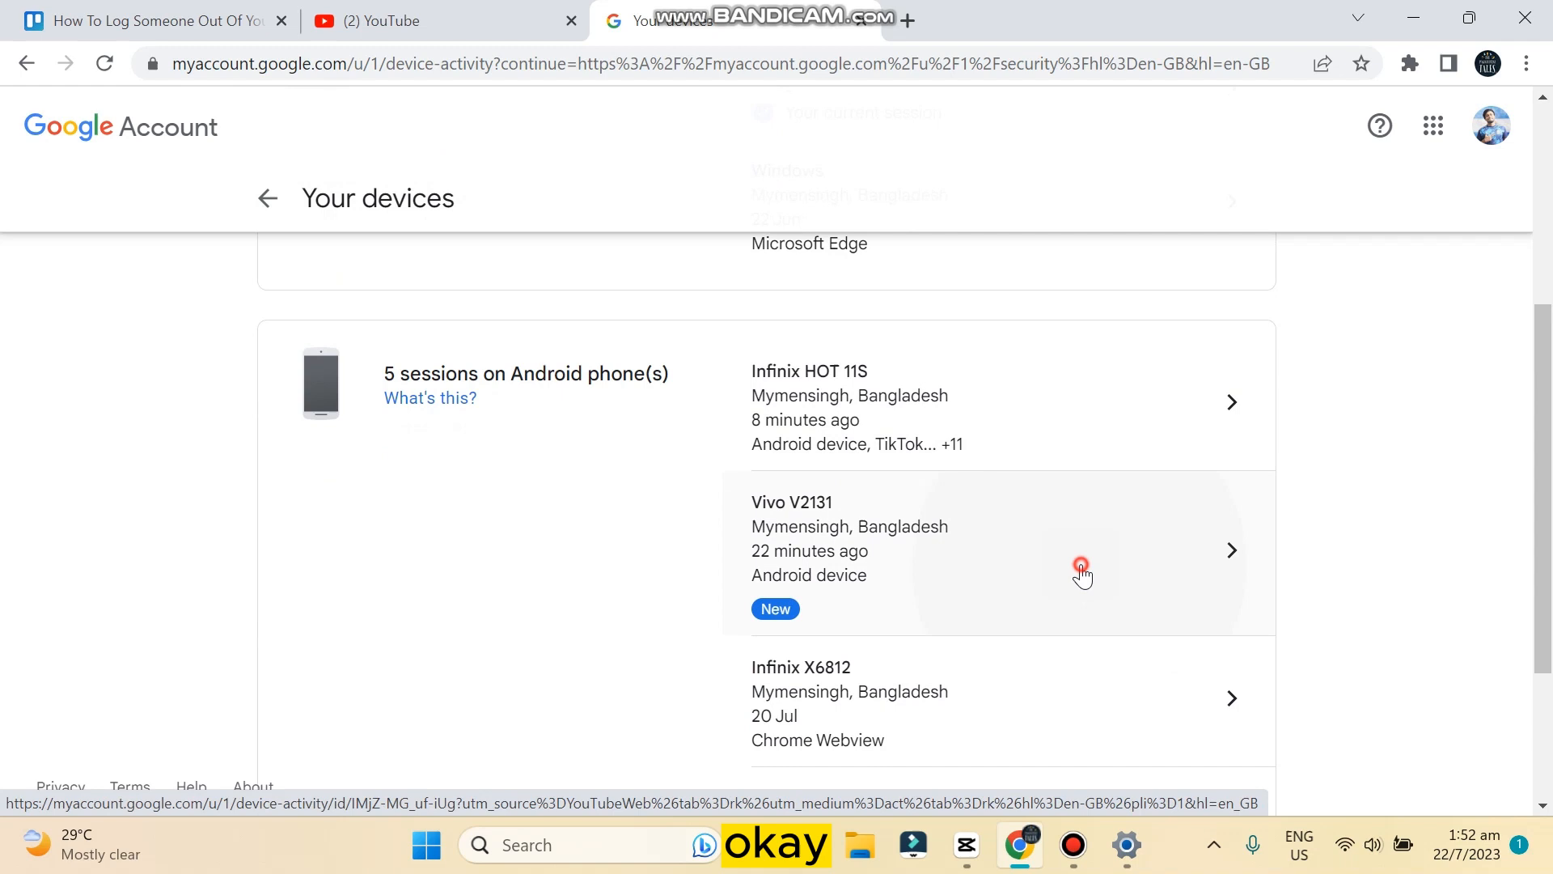
click(1081, 565)
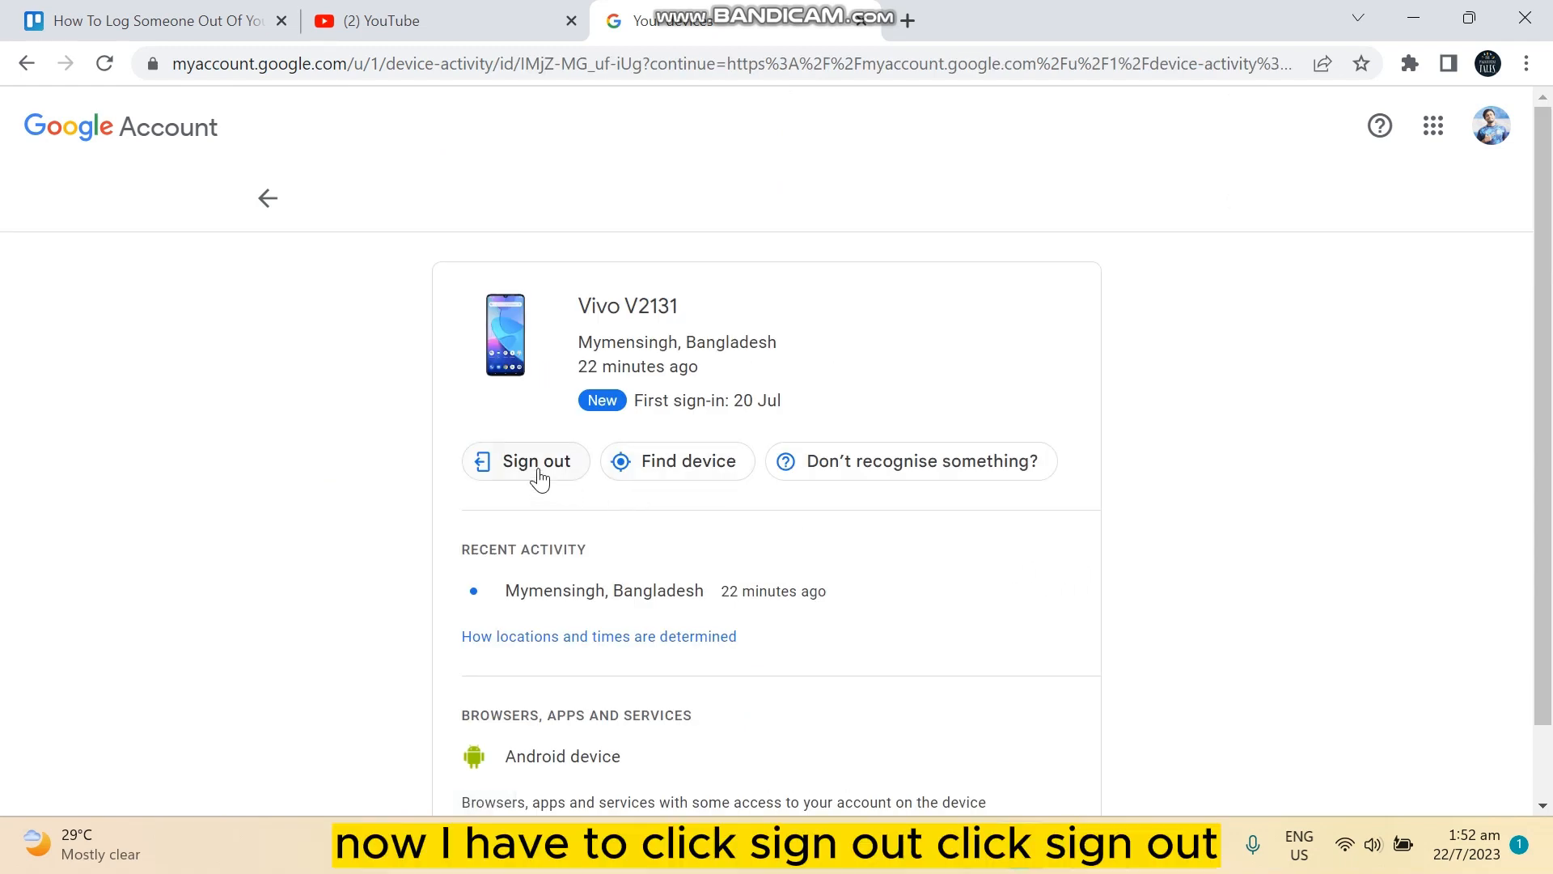
Step: Sign out the Vivo V2131 and confirm in the dialog
click(525, 461)
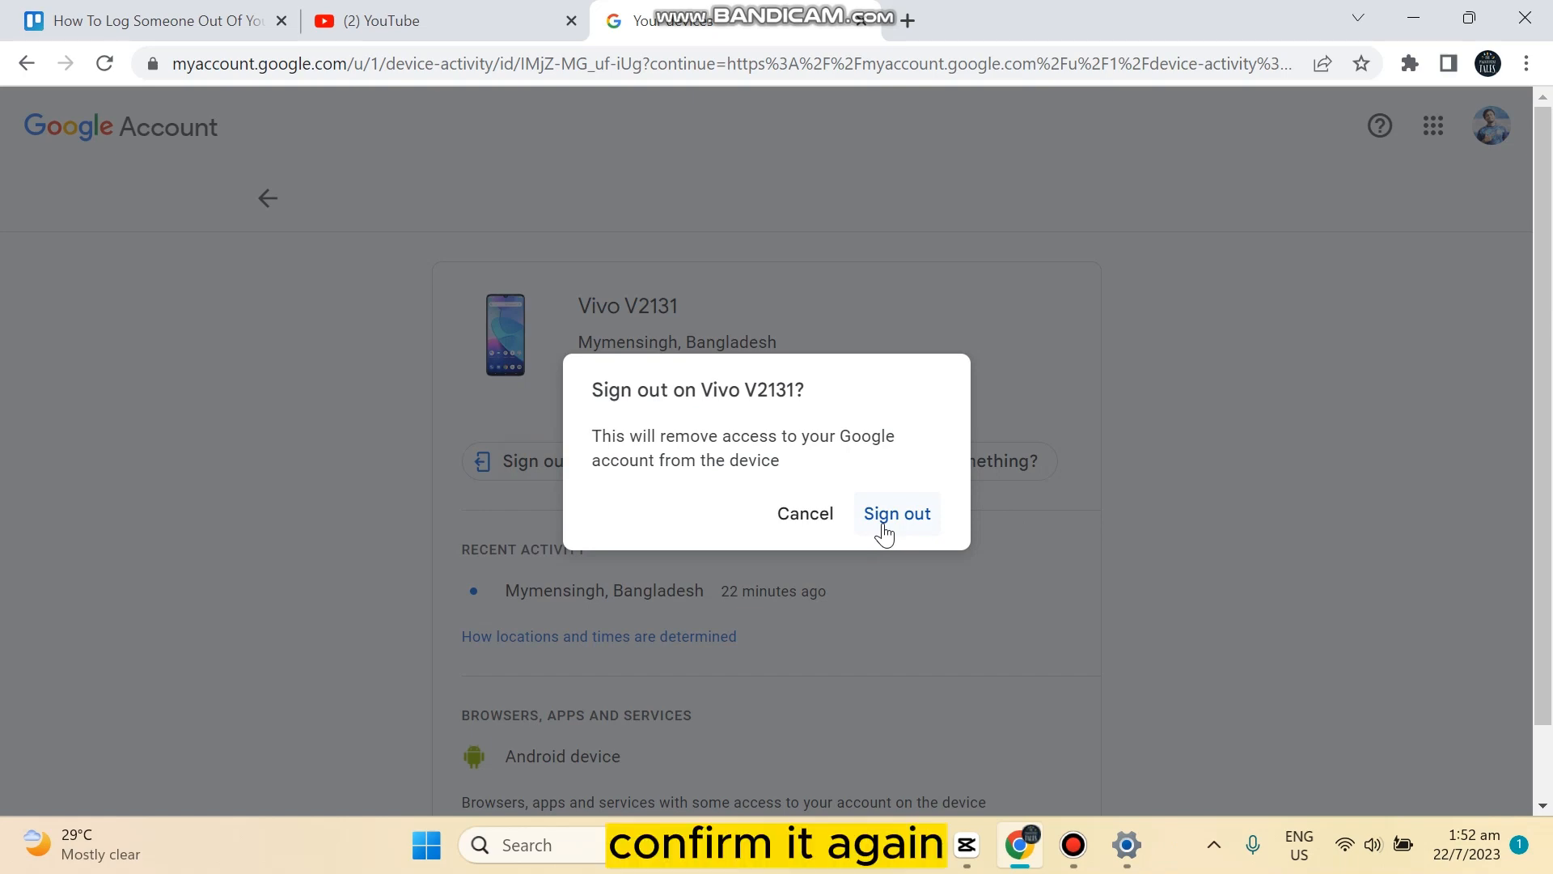
click(896, 513)
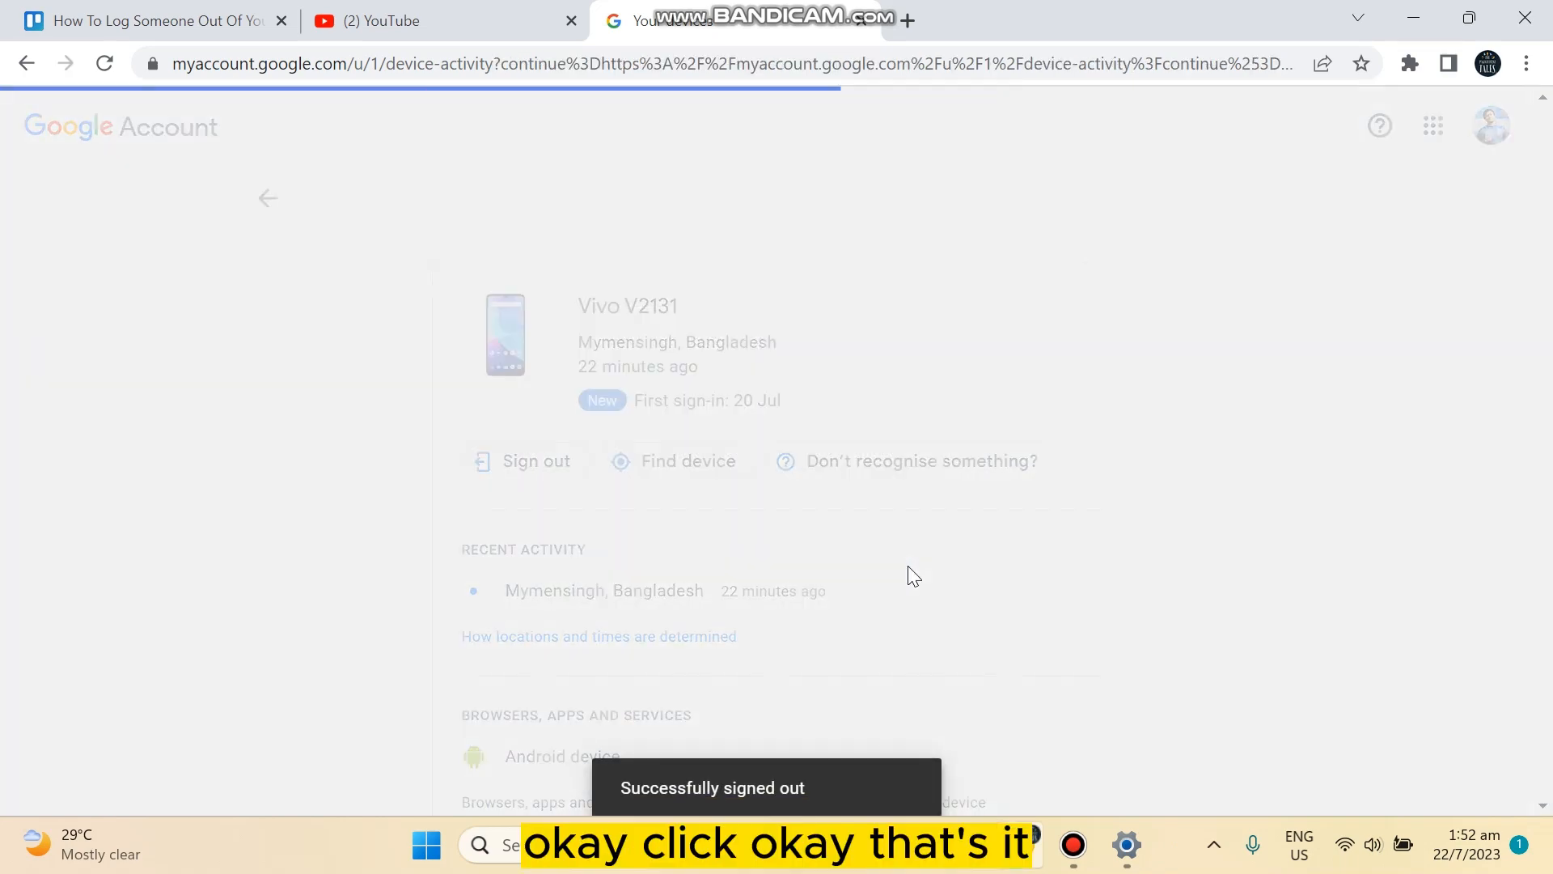